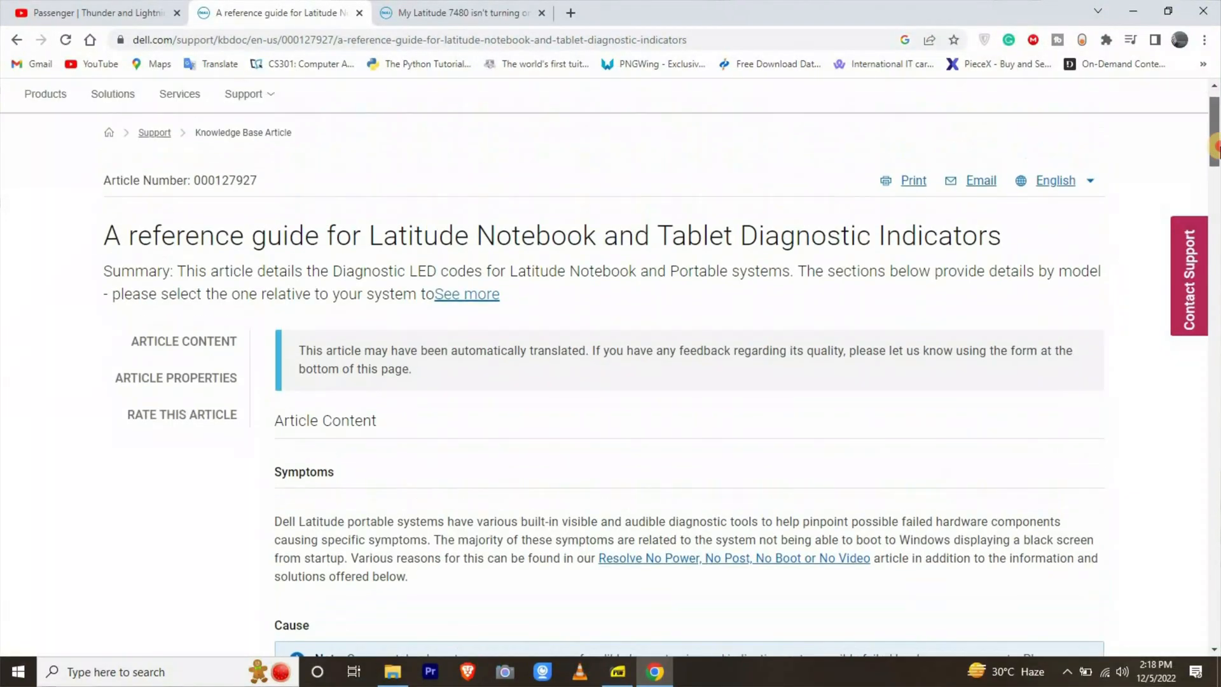
Step: Scroll the article to the power button and battery charge LED location details under Resolution
scroll("down", 3)
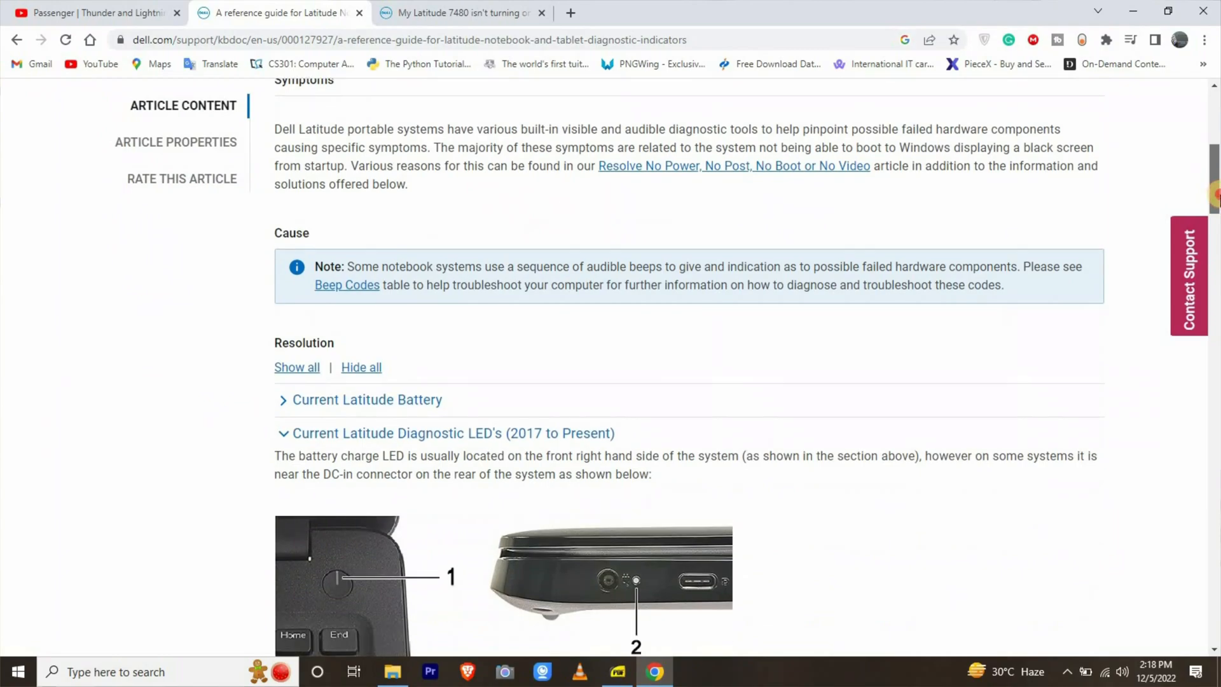
scroll("down", 3)
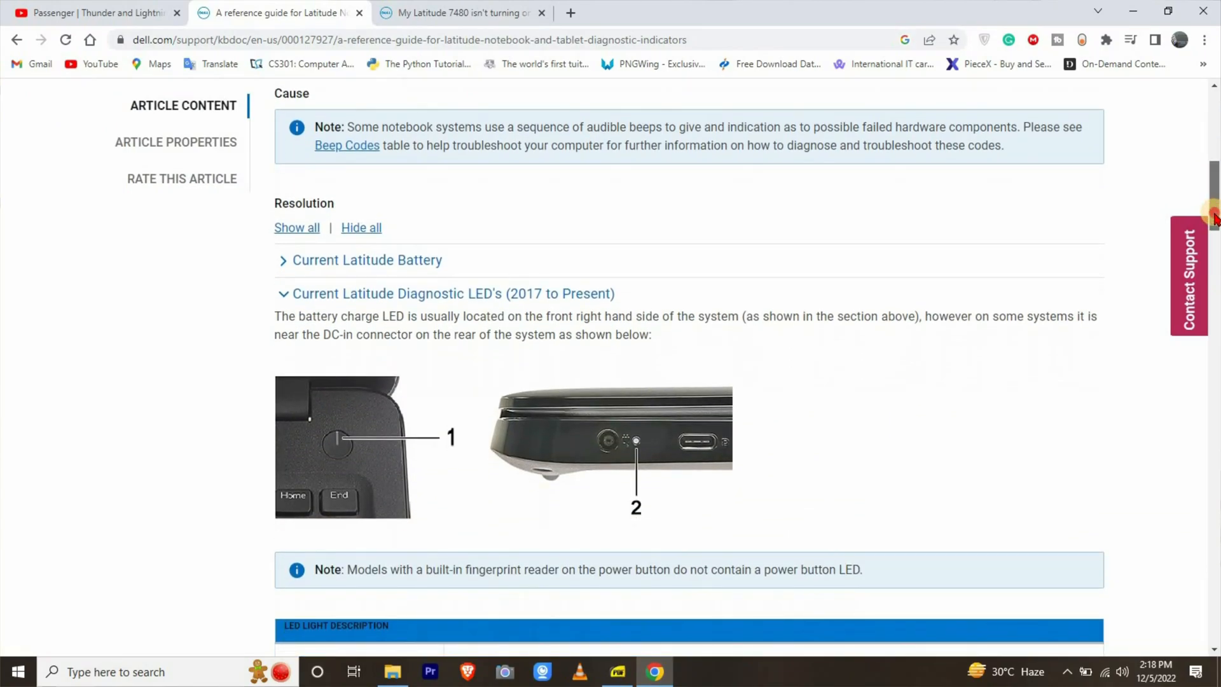
scroll("down", 3)
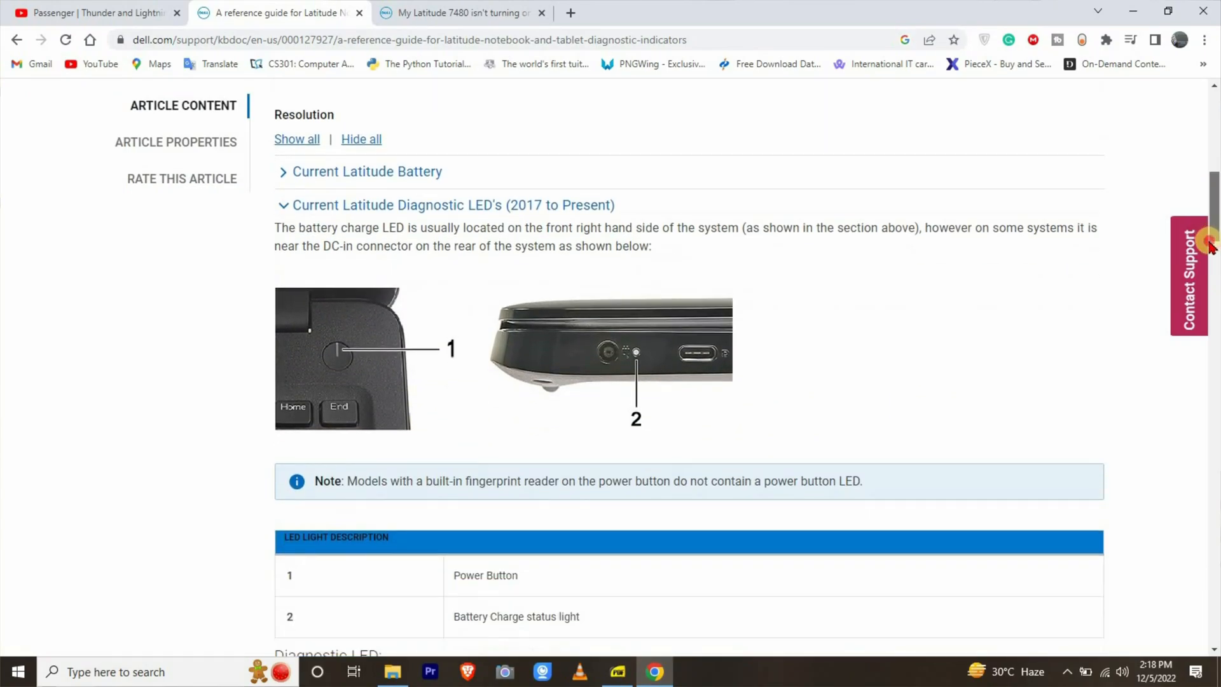
scroll("up", 3)
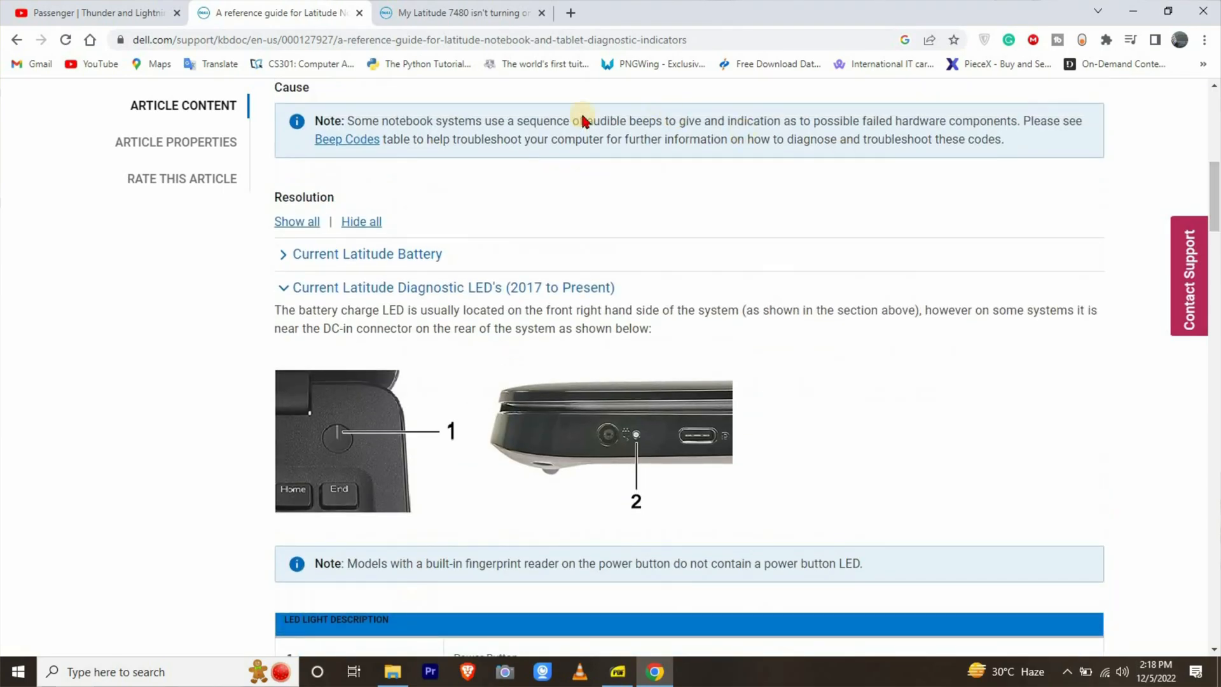
mouse_move(284, 259)
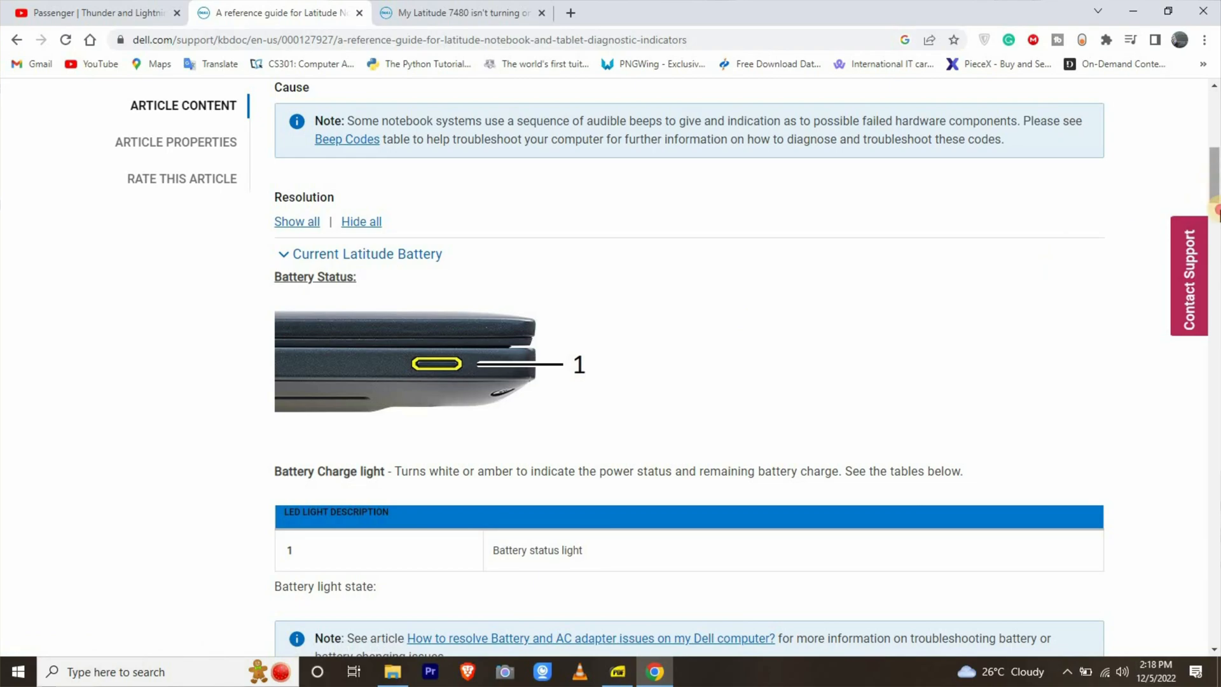
Step: Scroll past the battery LED state tables and the 2017-to-present fault table to the Legacy heading
scroll("down", 3)
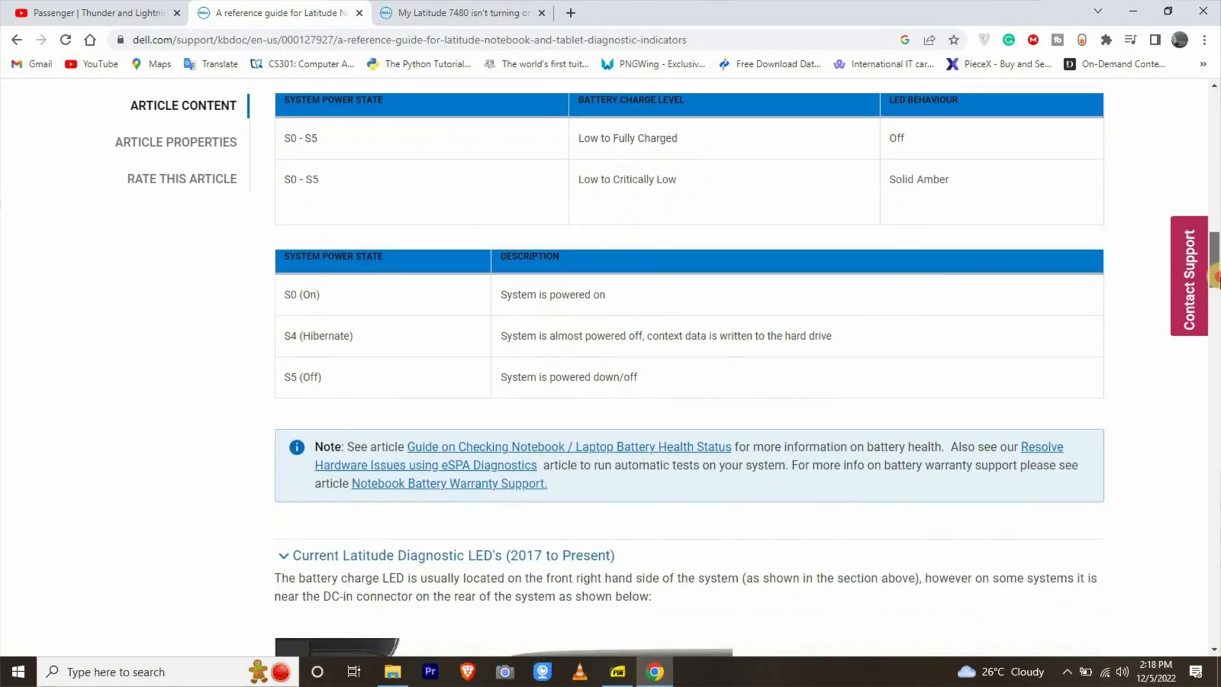
scroll("down", 3)
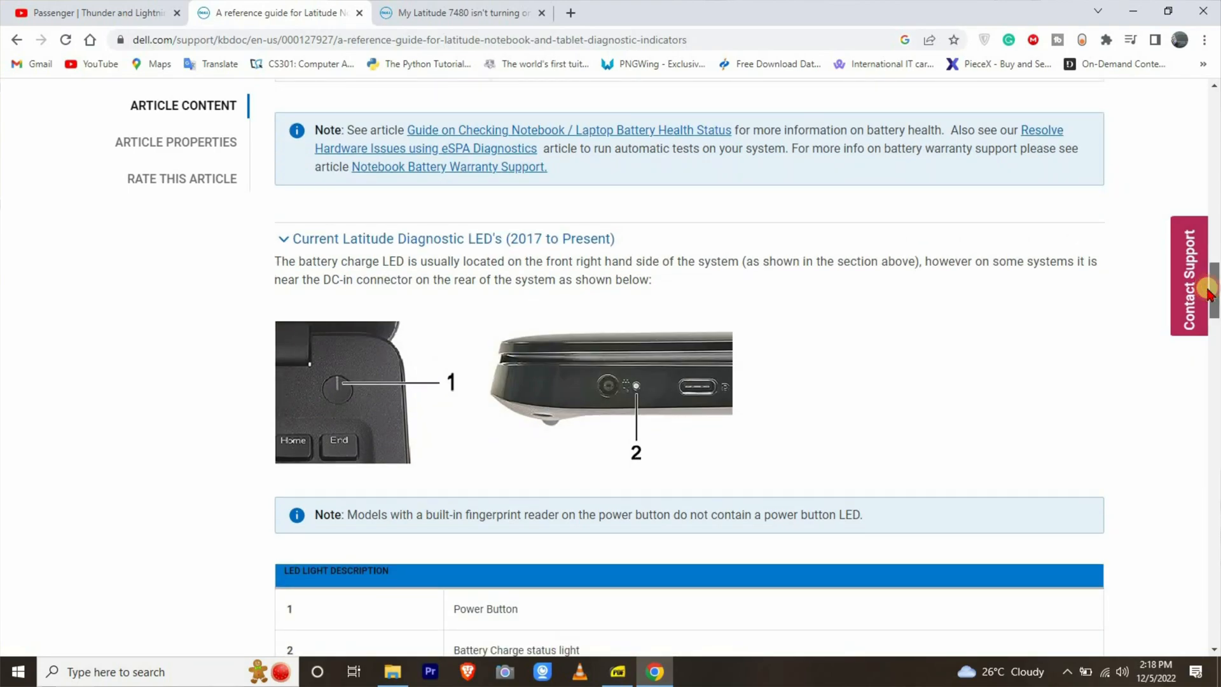
scroll("down", 3)
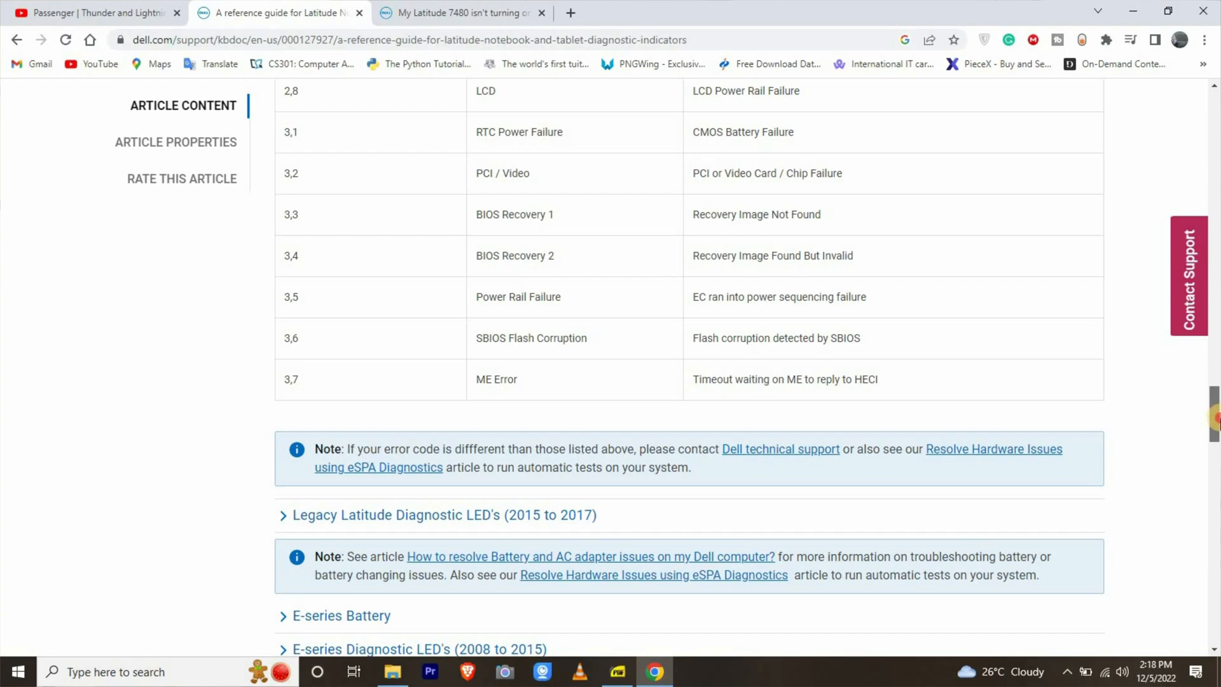
scroll("down", 3)
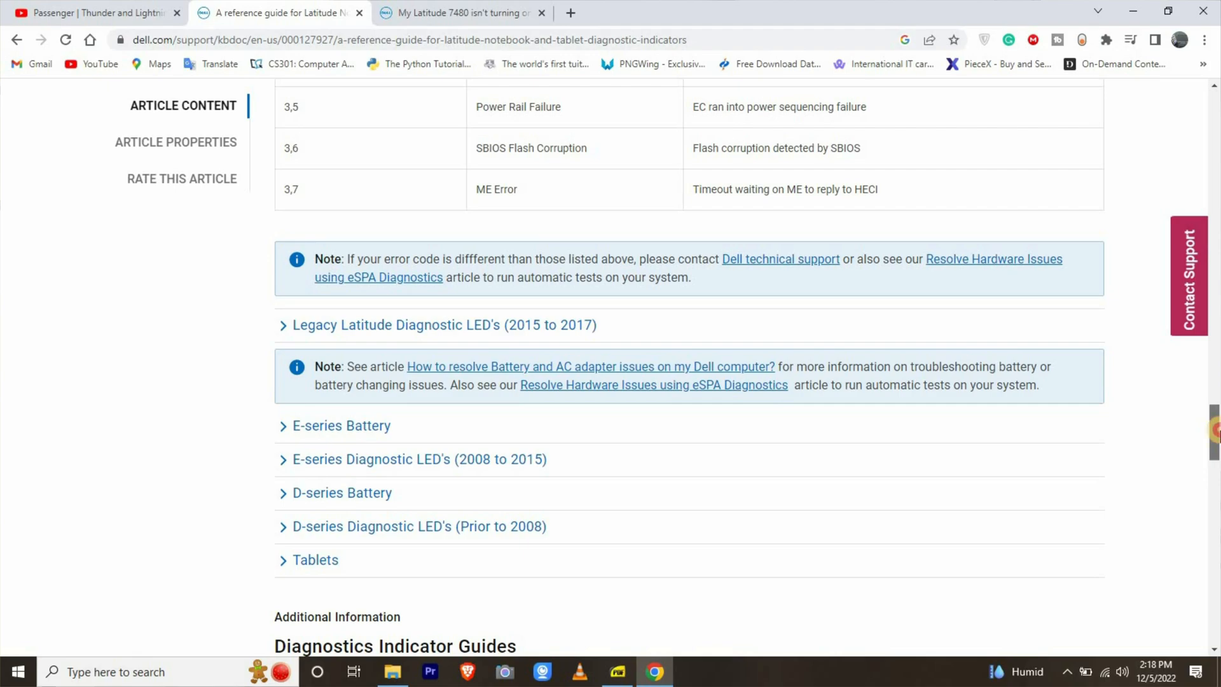
scroll("up", 3)
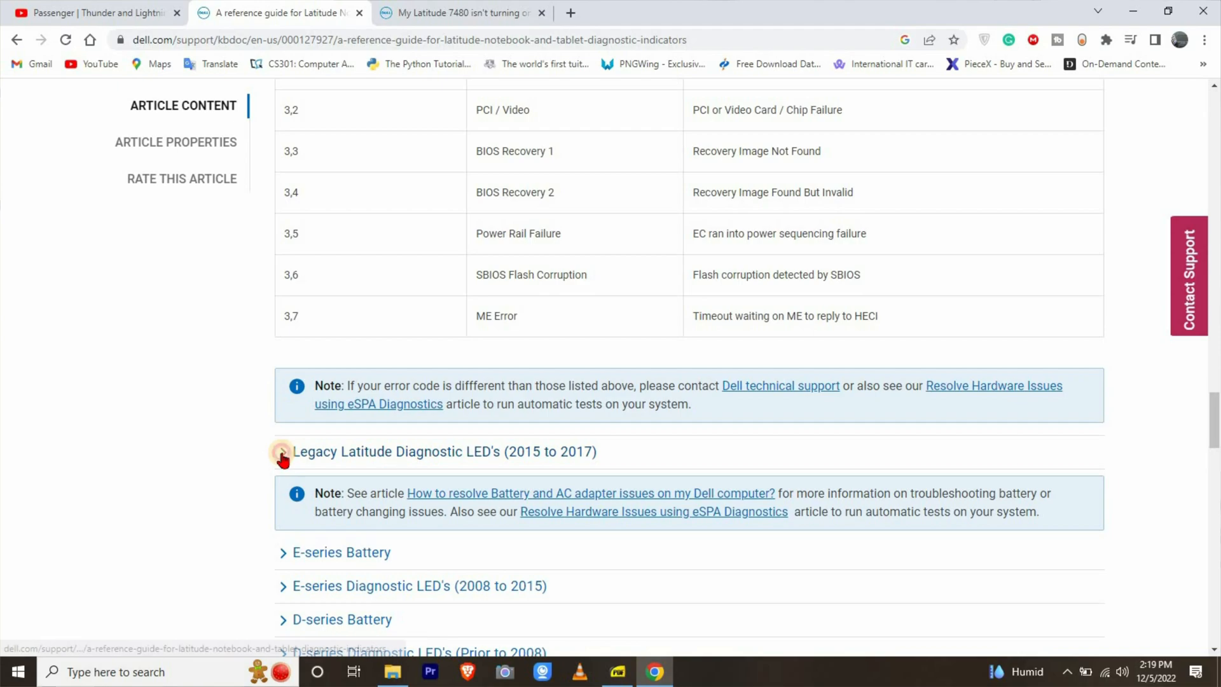
Step: Expand the Legacy Latitude Diagnostic LED's (2015 to 2017) section and bring its blink-code fault table into view
left_click(282, 452)
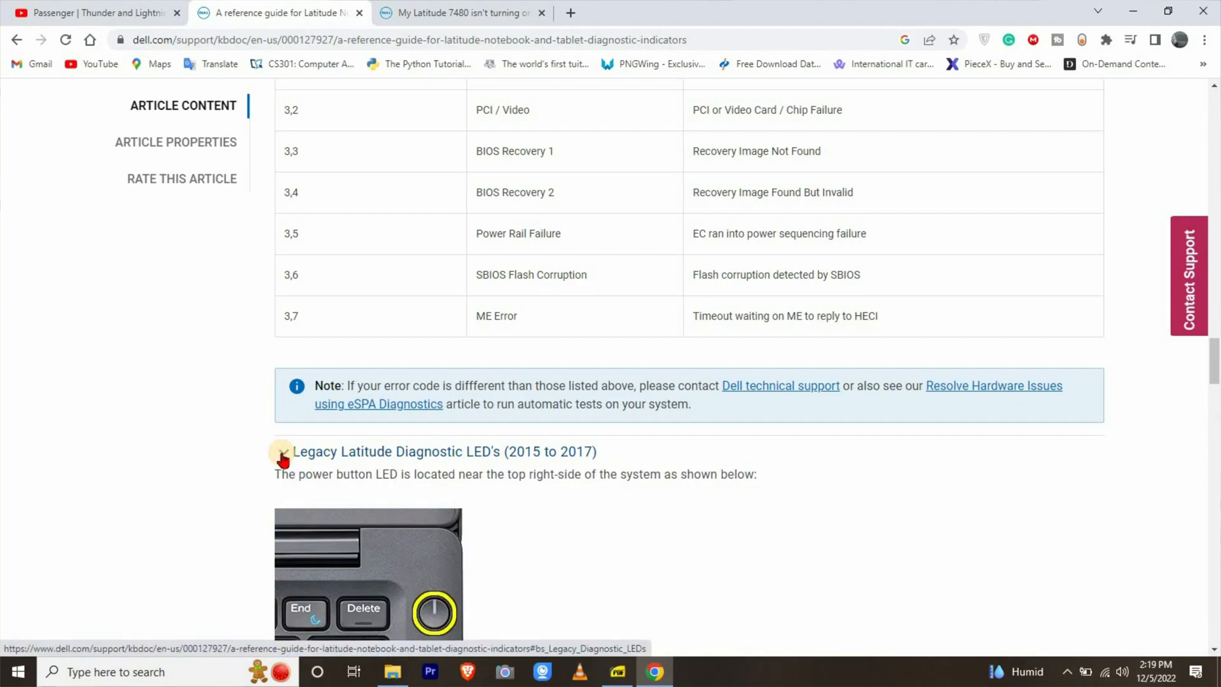
mouse_move(1134, 436)
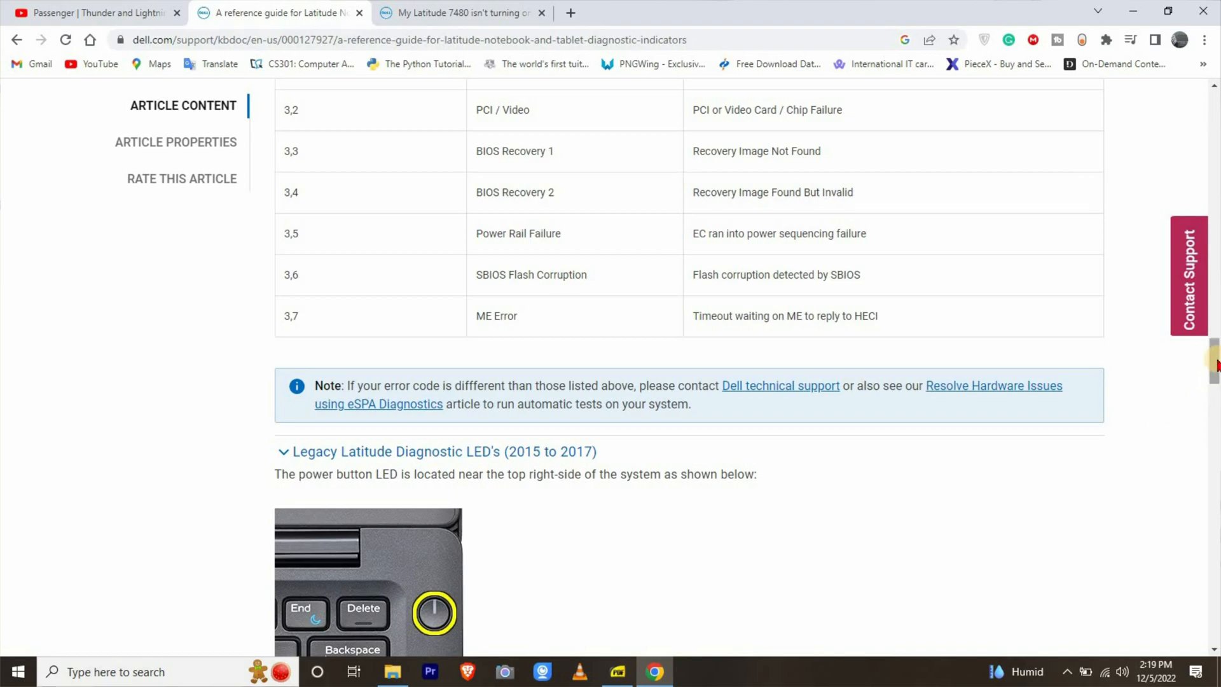
scroll("down", 3)
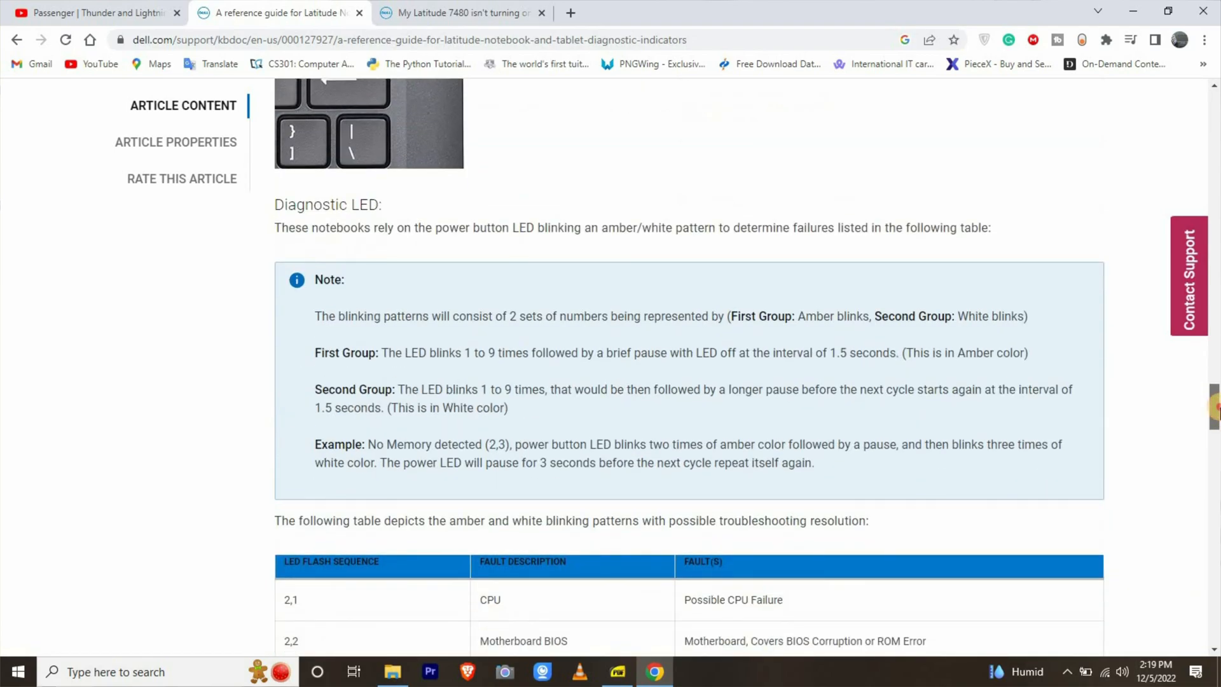
scroll("down", 3)
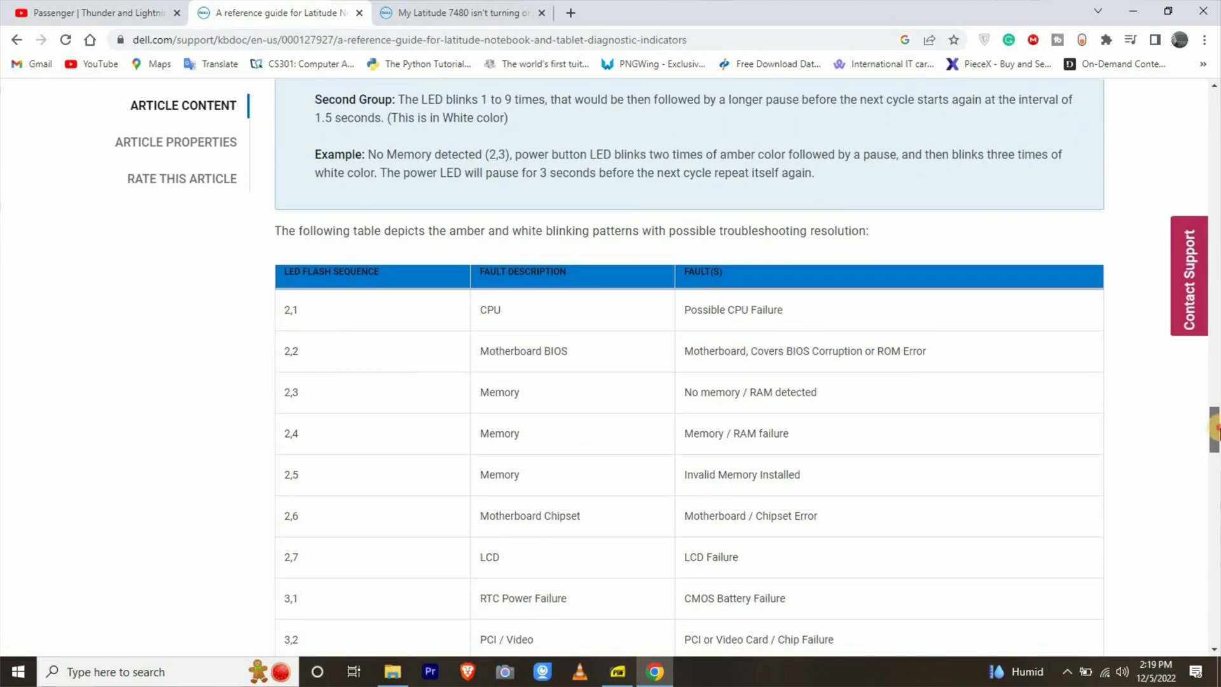